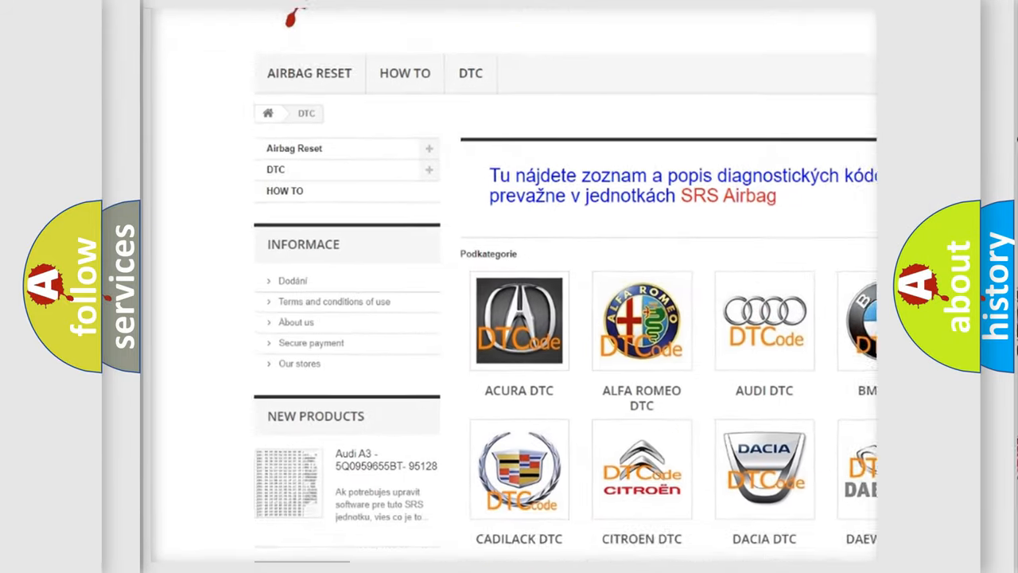
{"action": "scroll", "scroll_direction": "down", "scroll_amount": 3}
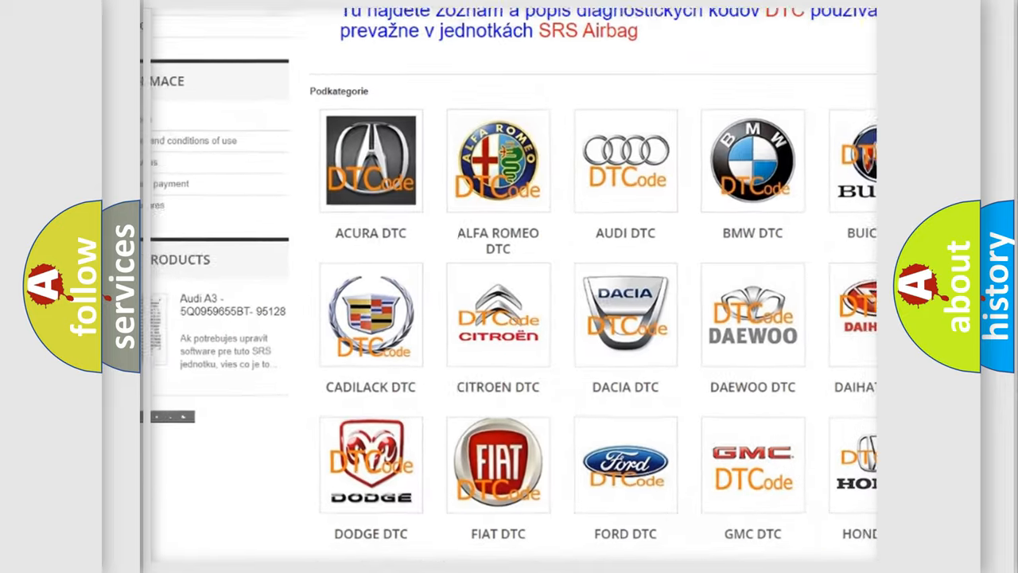
{"action": "scroll", "scroll_direction": "down", "scroll_amount": 3}
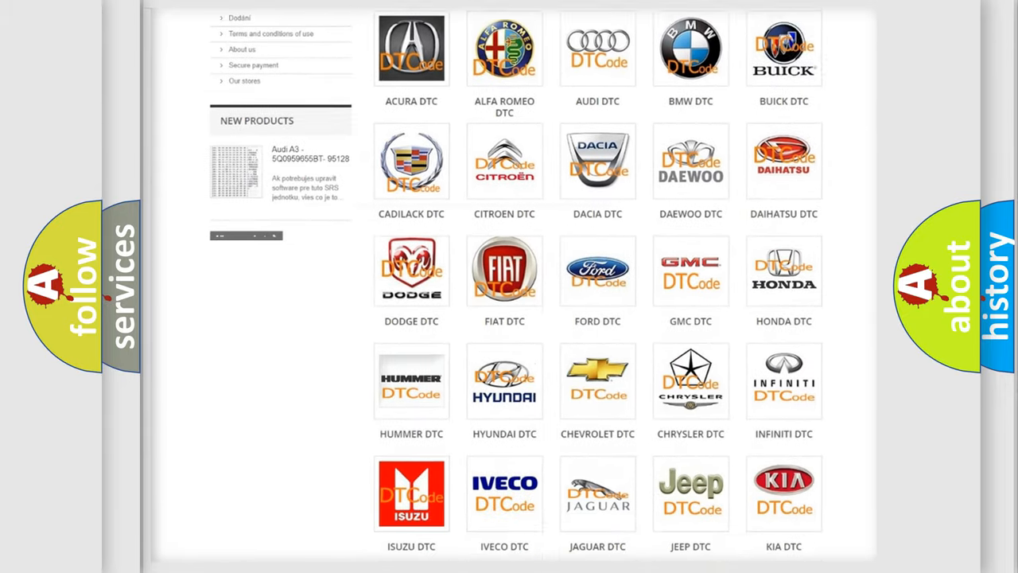
{"action": "scroll", "scroll_direction": "down", "scroll_amount": 3}
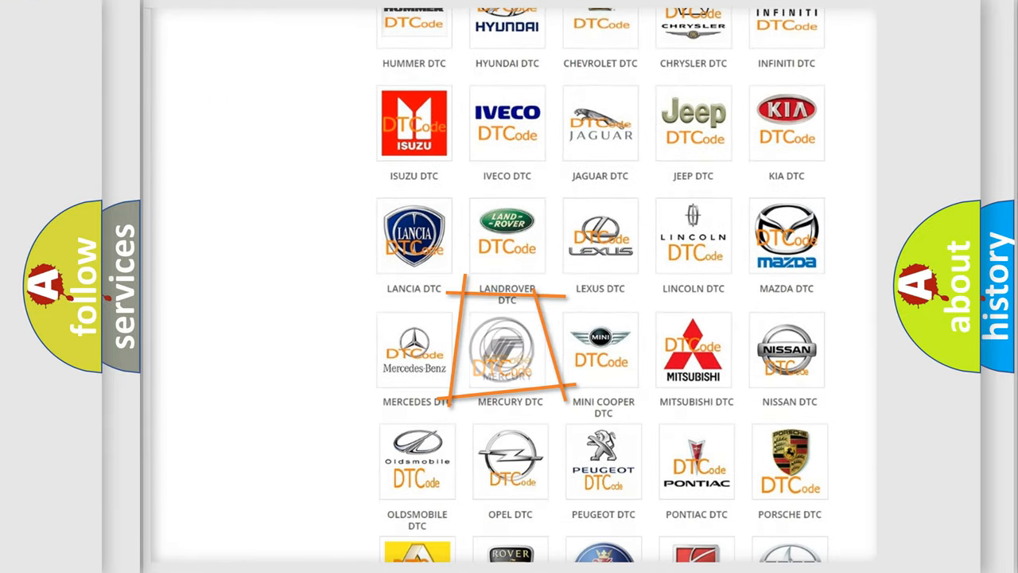